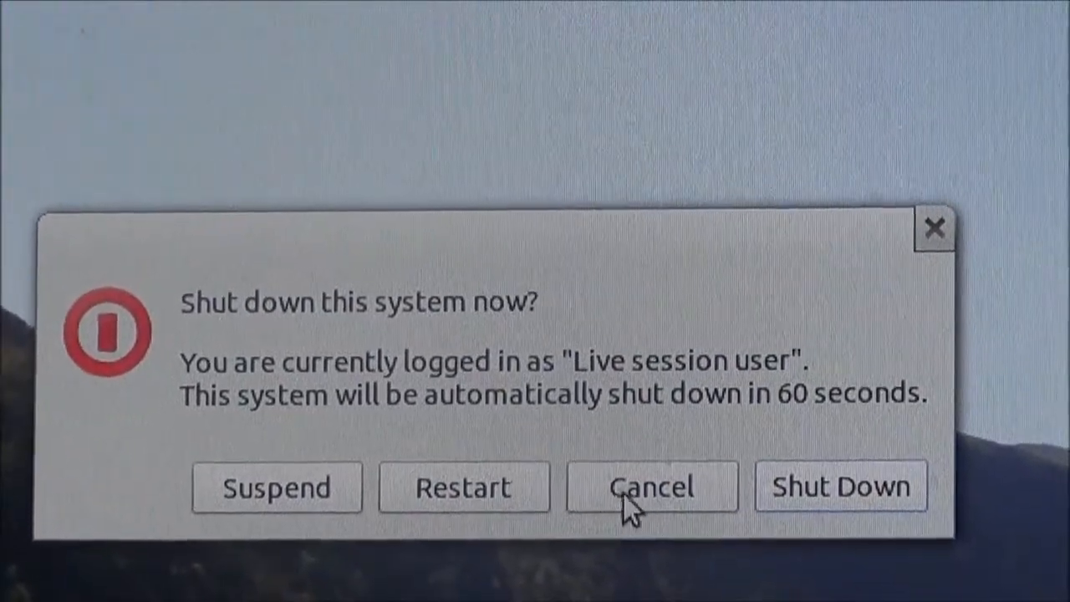
Step: Dismiss the 'Shut down this system now?' prompt so the live session keeps running
click(654, 487)
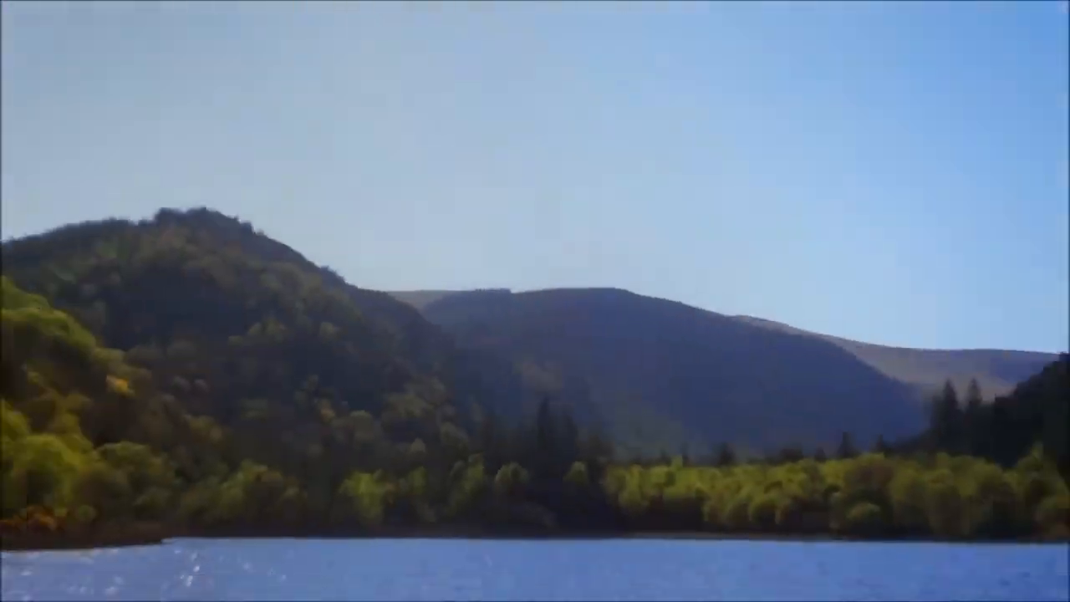